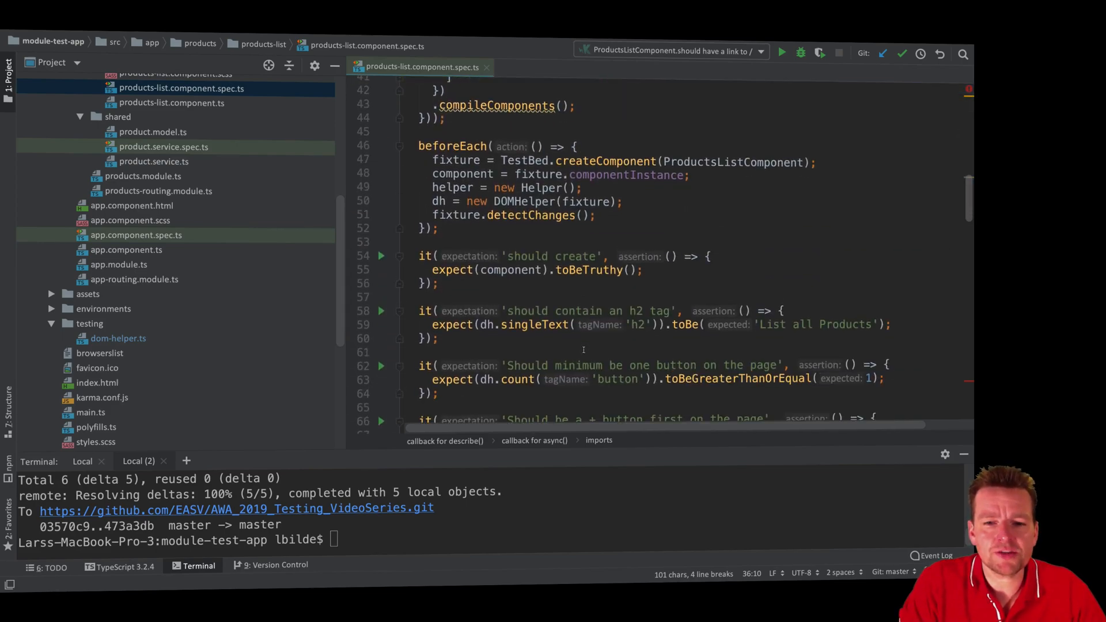
# Review the first navigation test's Location use and the '/add' routerLink on the + button, then return to the spec
pyautogui.scroll(-3)
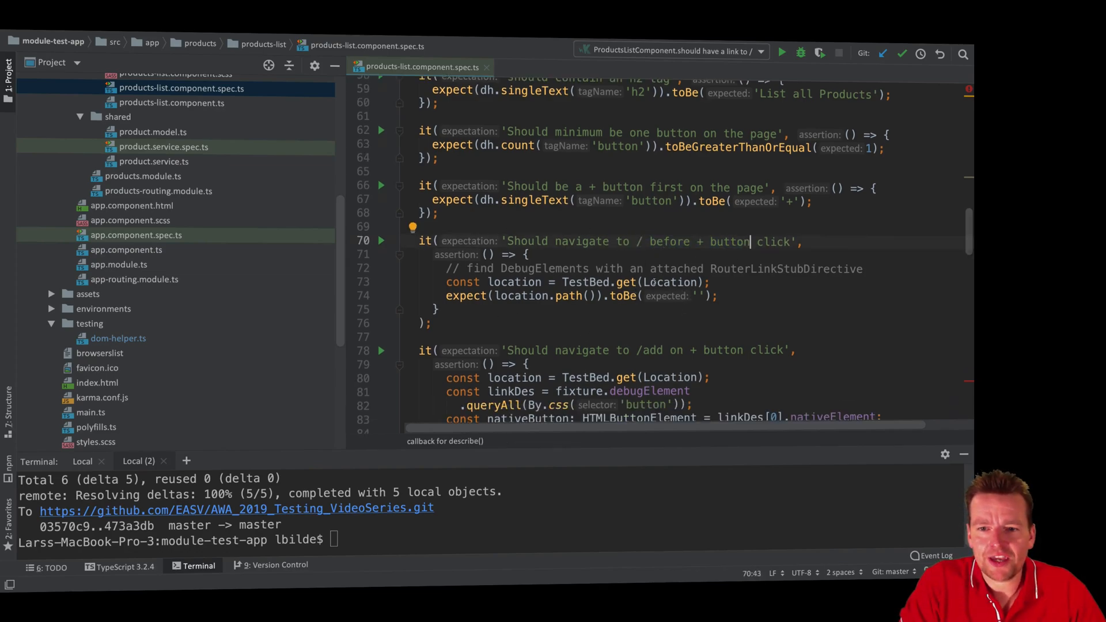
pyautogui.doubleClick(669, 282)
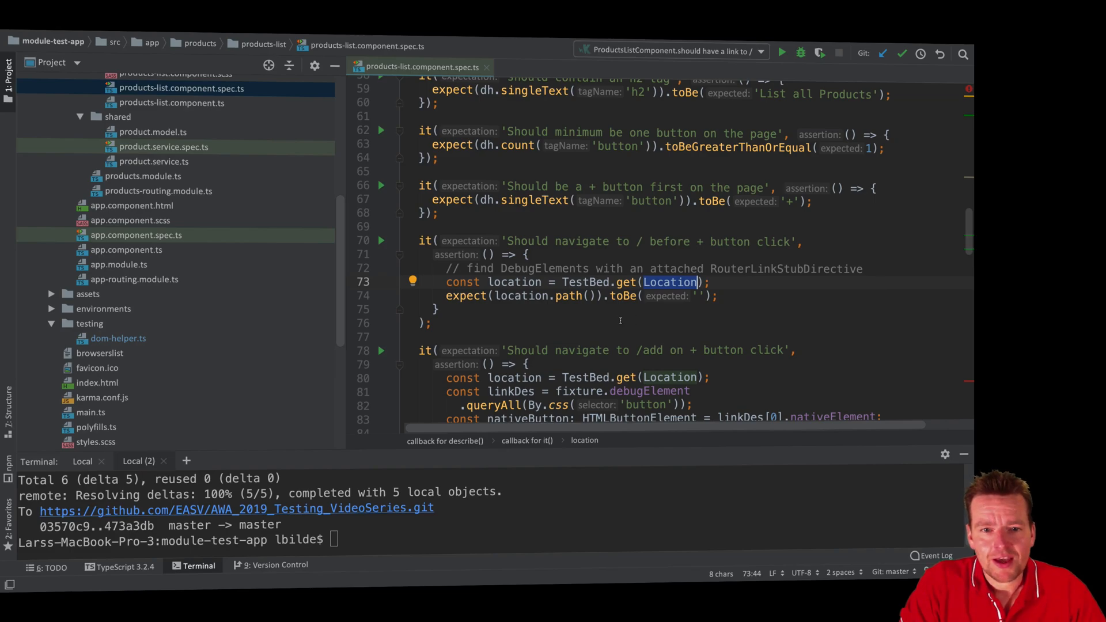
pyautogui.scroll(-3)
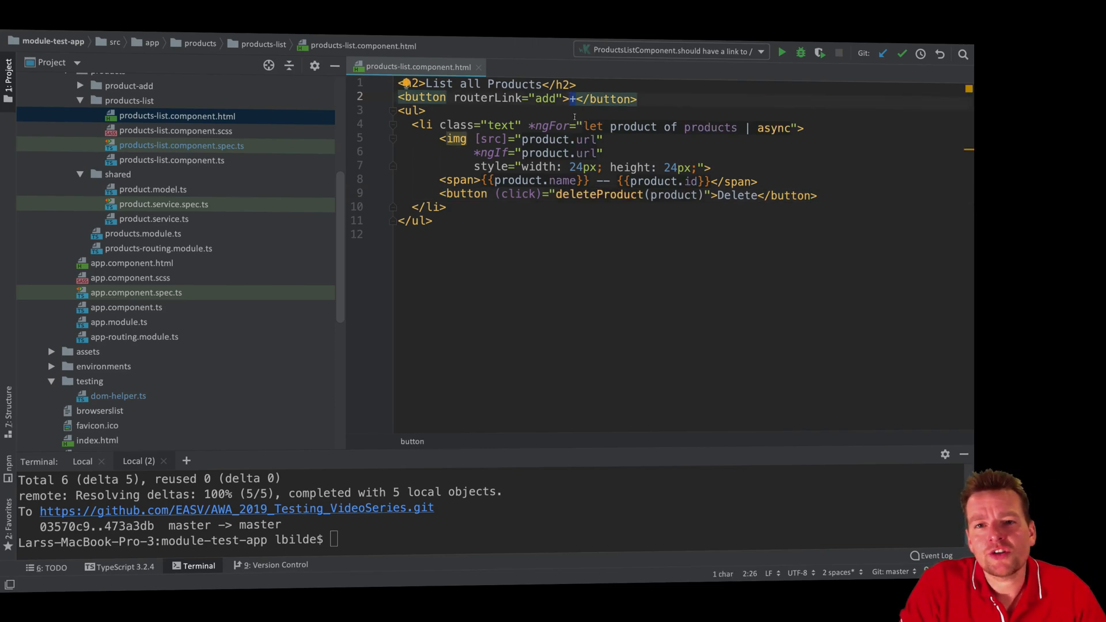
pyautogui.doubleClick(487, 97)
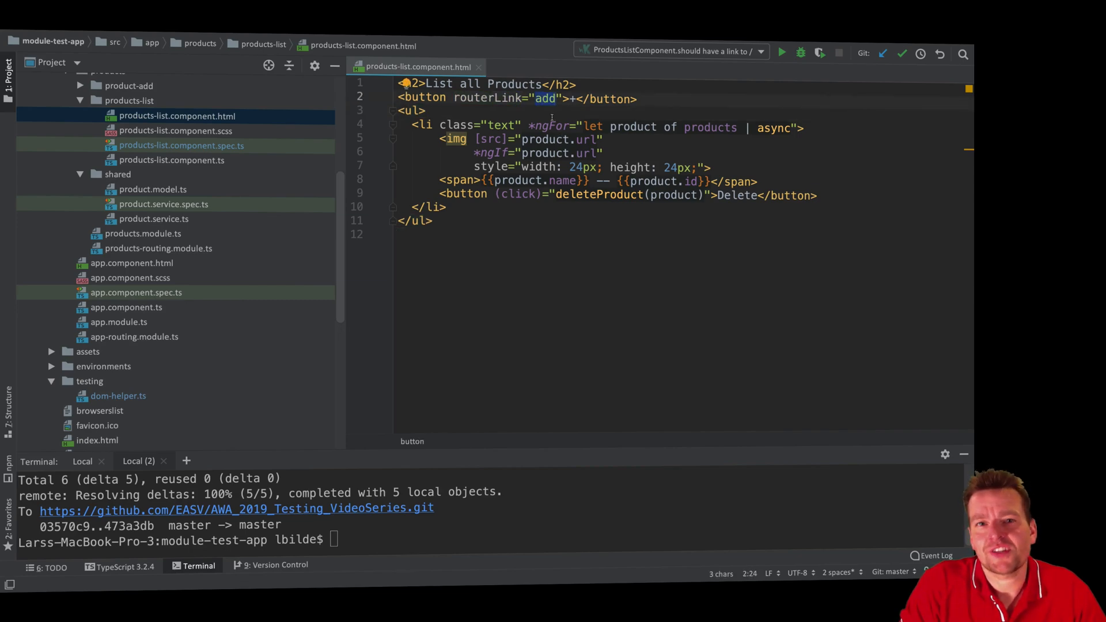
pyautogui.moveTo(214, 238)
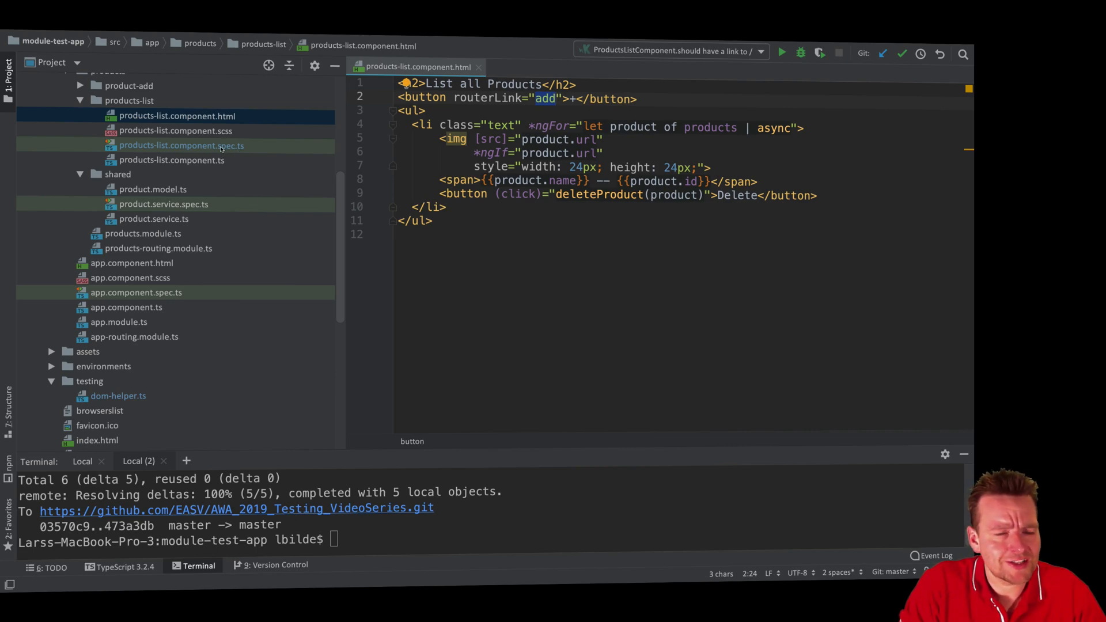
pyautogui.click(180, 145)
pyautogui.write('const router =')
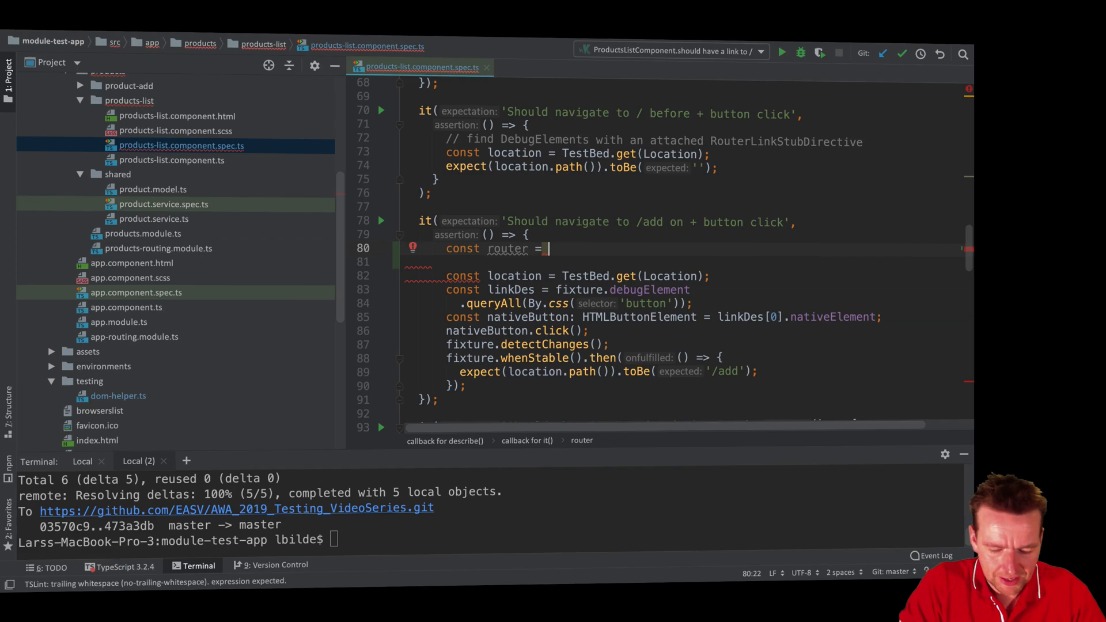
# Add const router = TestBed.get(Router) and begin spyOn(router) in the '/add on + button click' test
pyautogui.write('TestBed.')
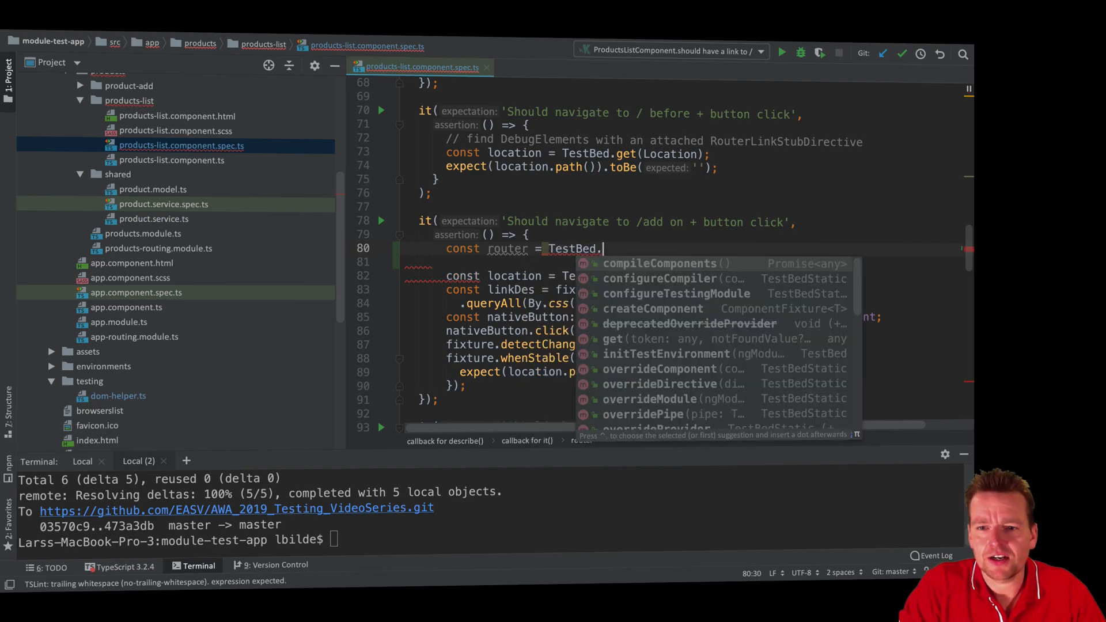
pyautogui.write('get(R')
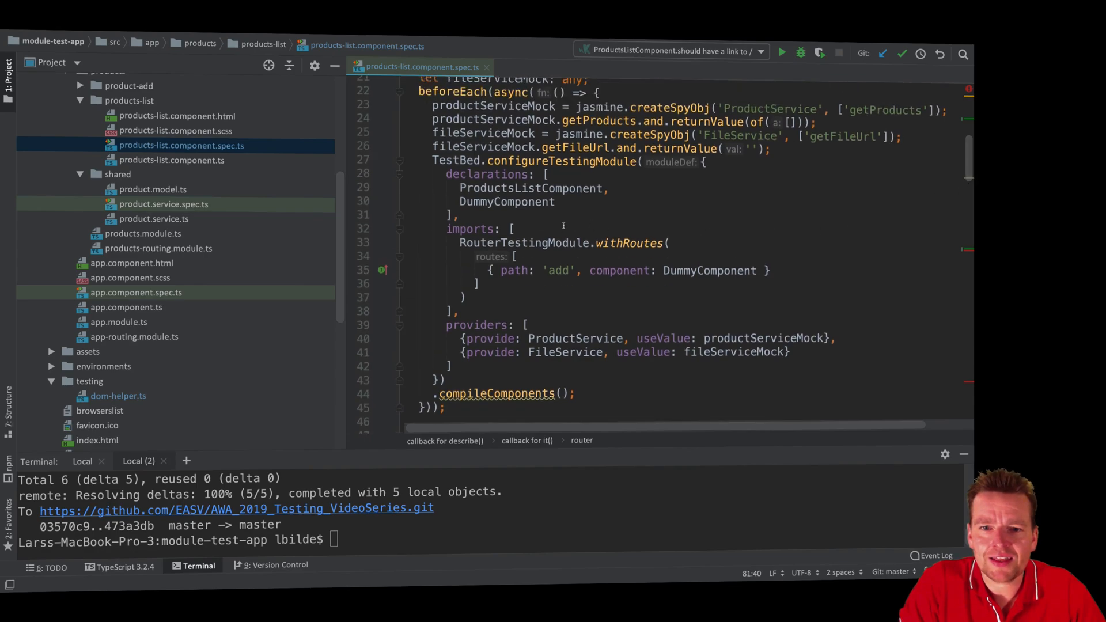
pyautogui.doubleClick(522, 243)
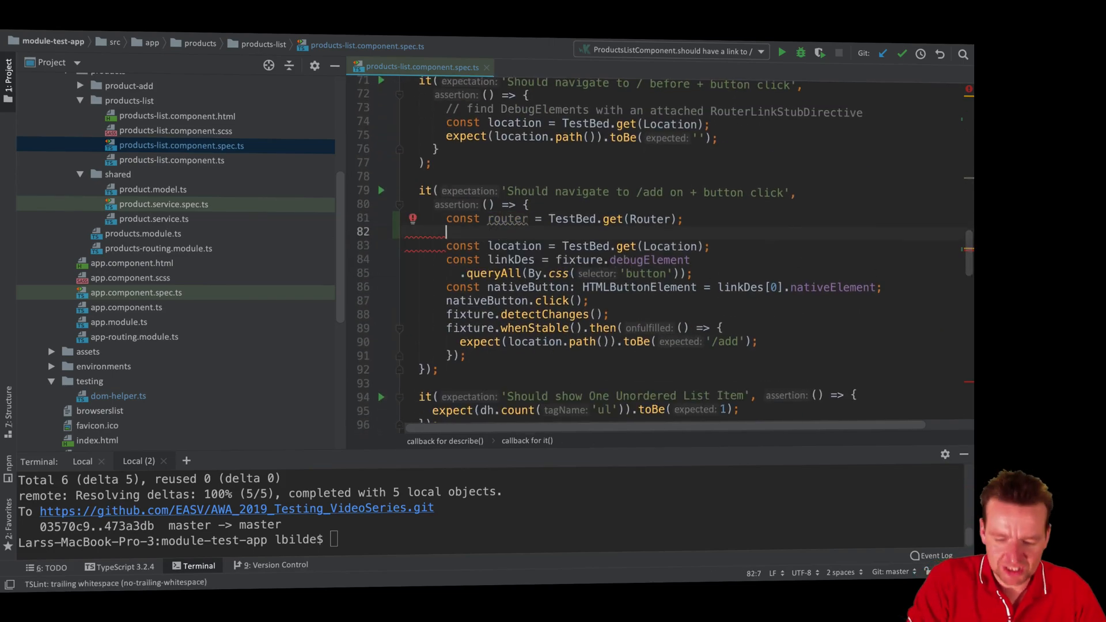
pyautogui.write('spyOn()')
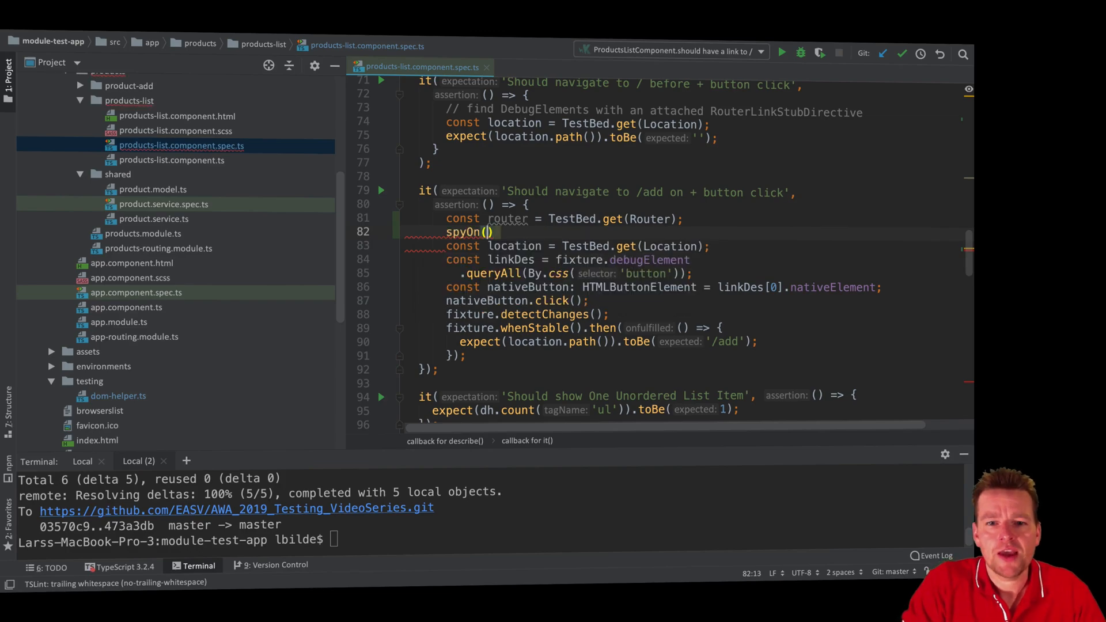
pyautogui.write('router')
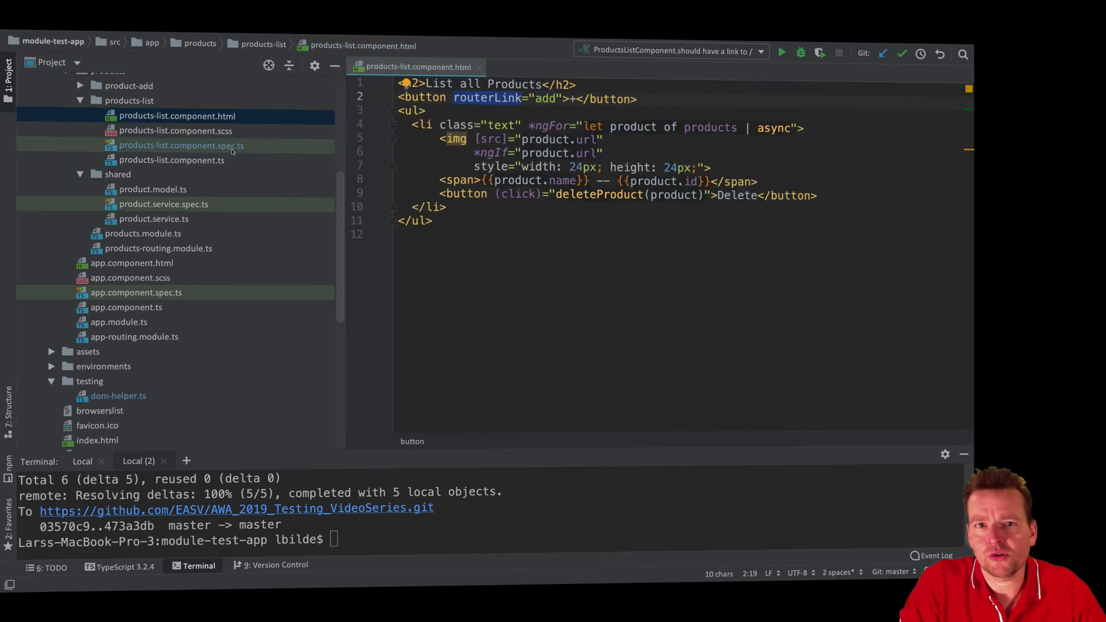
# Check Router's methods in router.d.ts and complete the spy as spyOn(router, 'navigateByUrl')
pyautogui.click(179, 145)
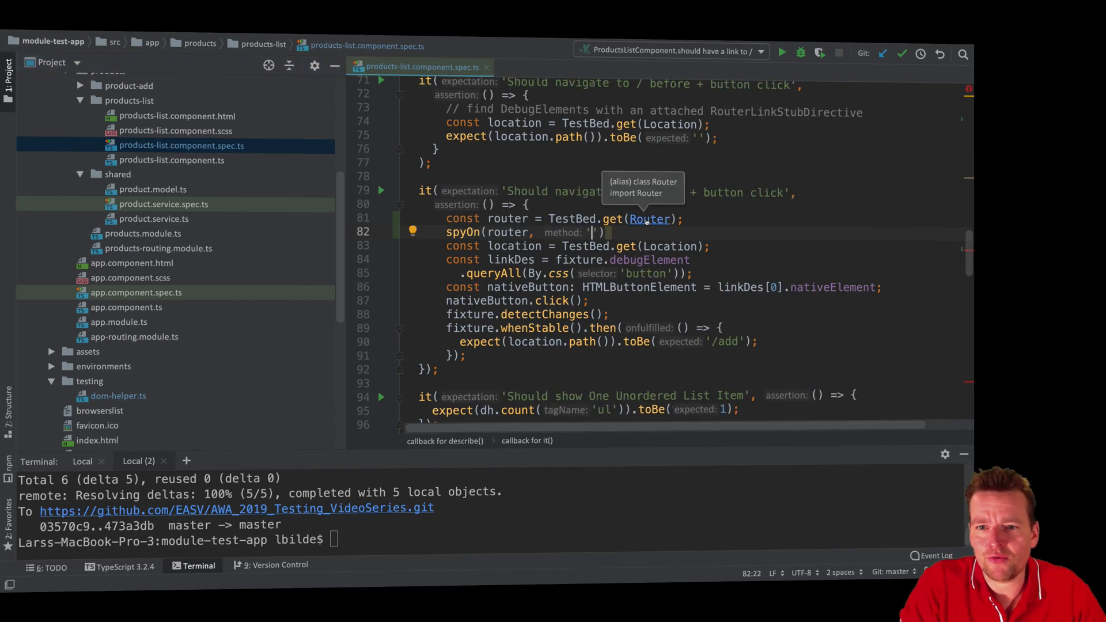
pyautogui.click(648, 219)
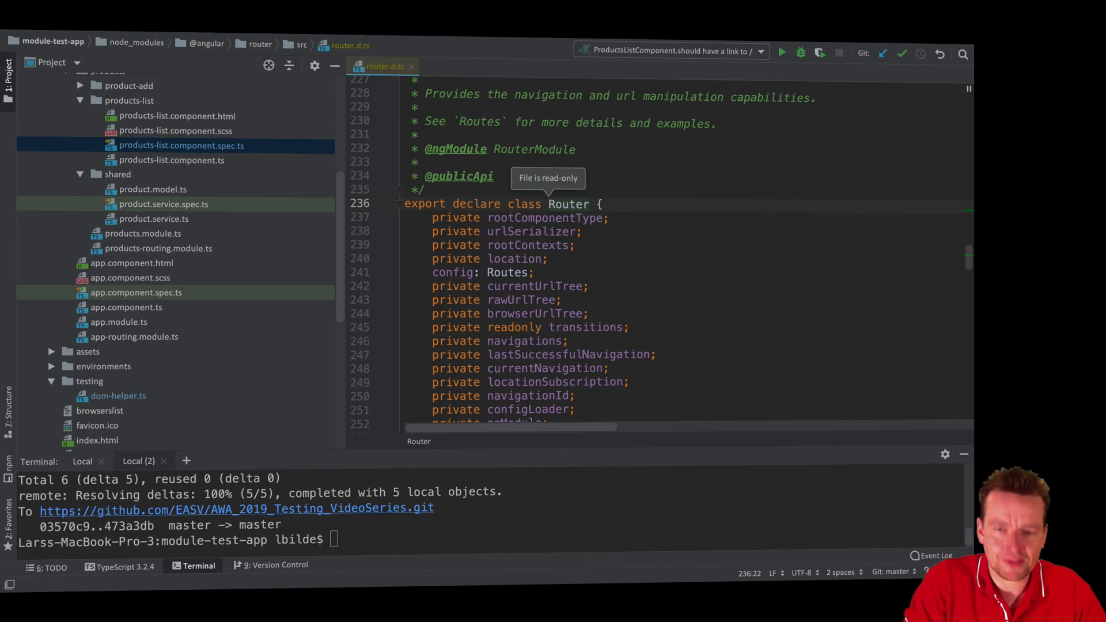
pyautogui.write("navigate to /add on + button click',")
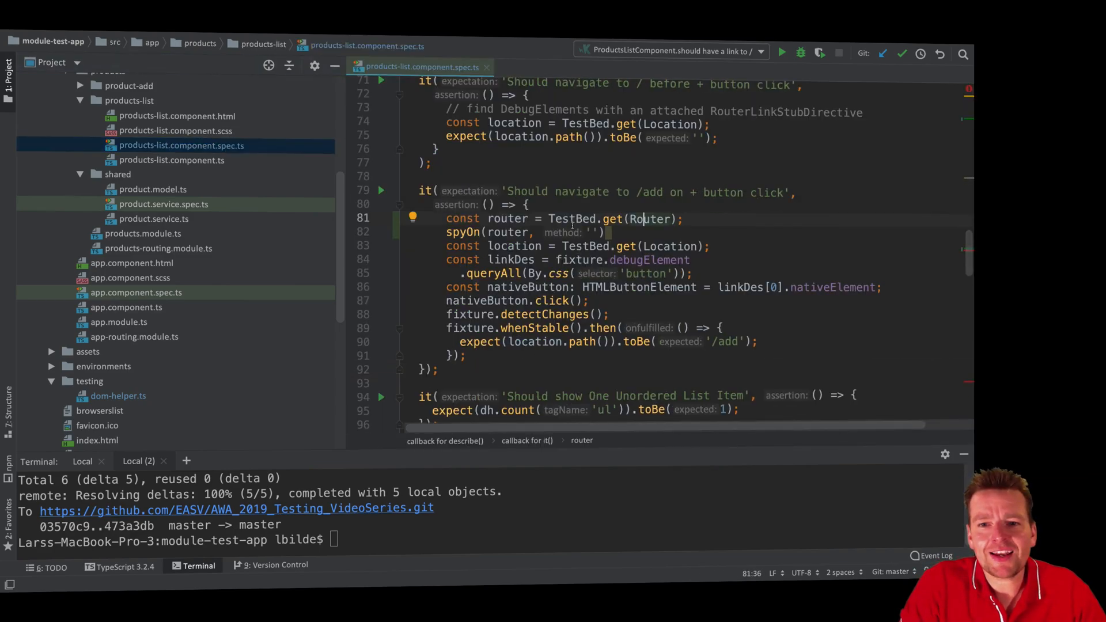
pyautogui.write('navigateByUrl')
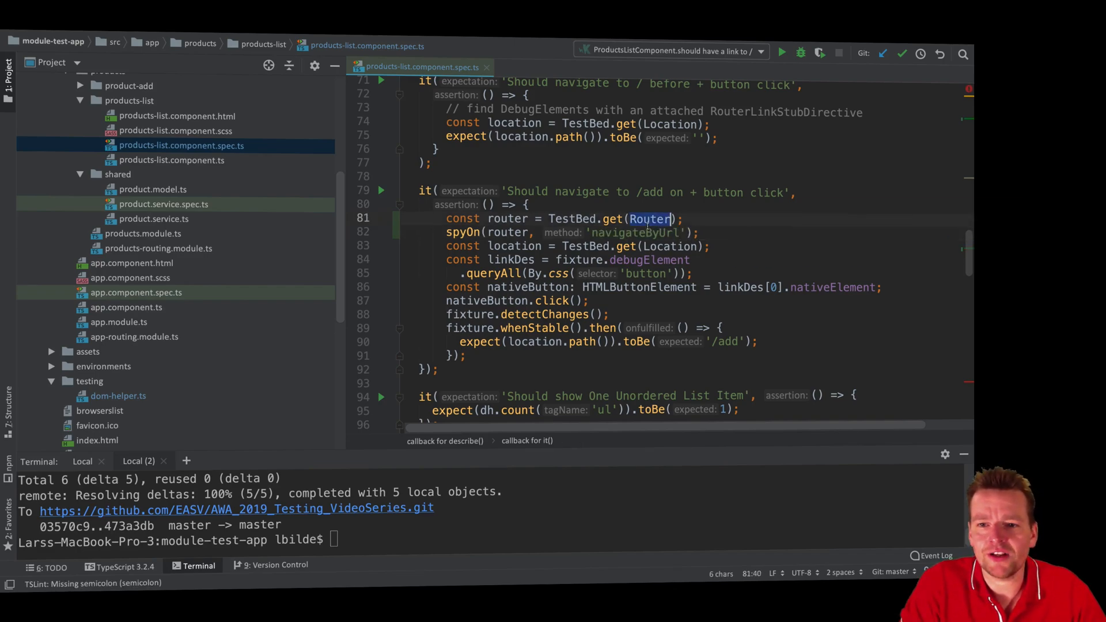
pyautogui.doubleClick(634, 232)
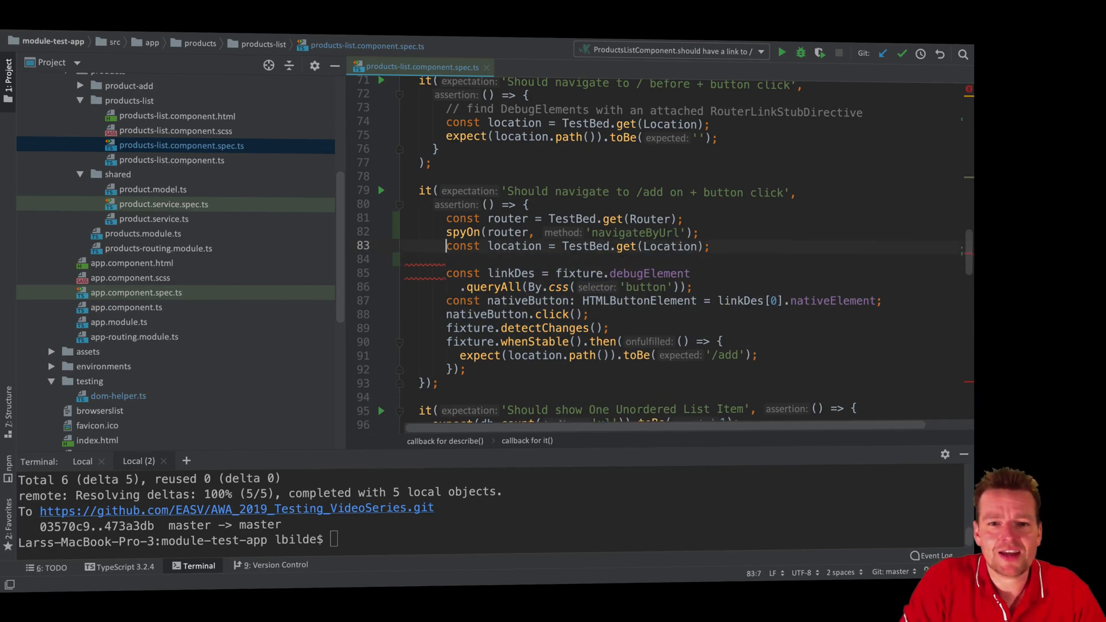
# Replace the Location lookup with dh.clickButton('+') and select the old manual button query code for removal
pyautogui.write('dh')
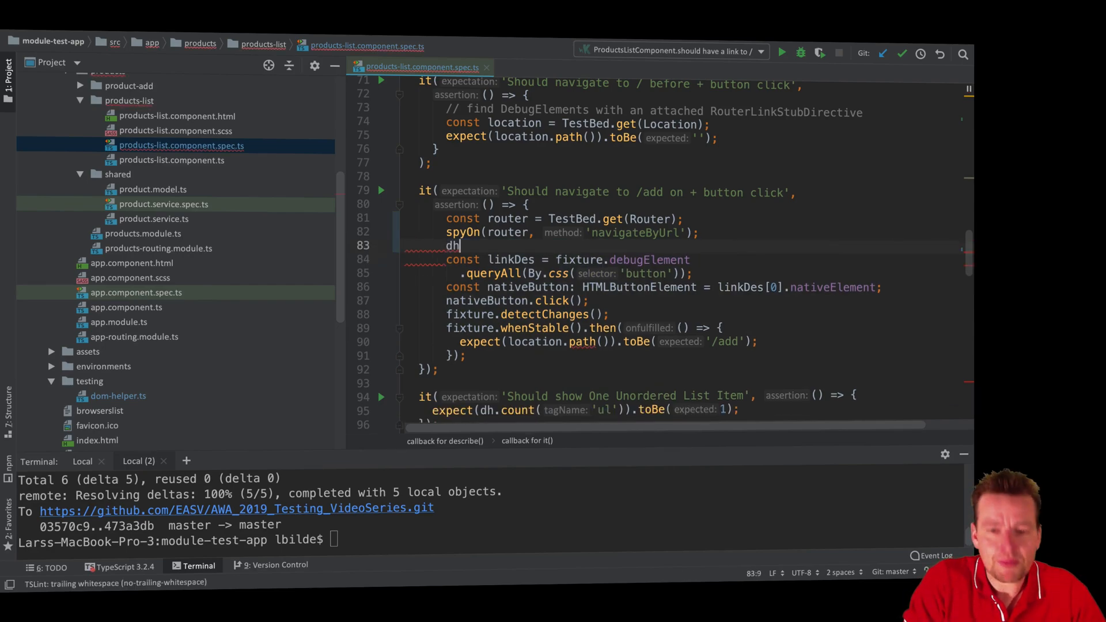
pyautogui.write(".clickButton('")
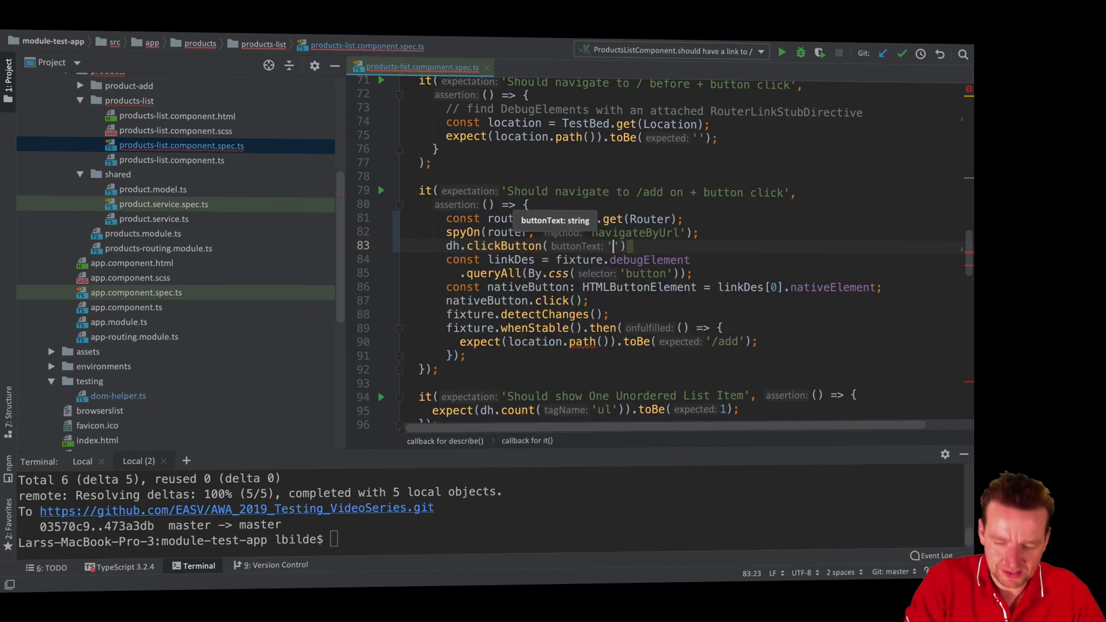
pyautogui.write('+')
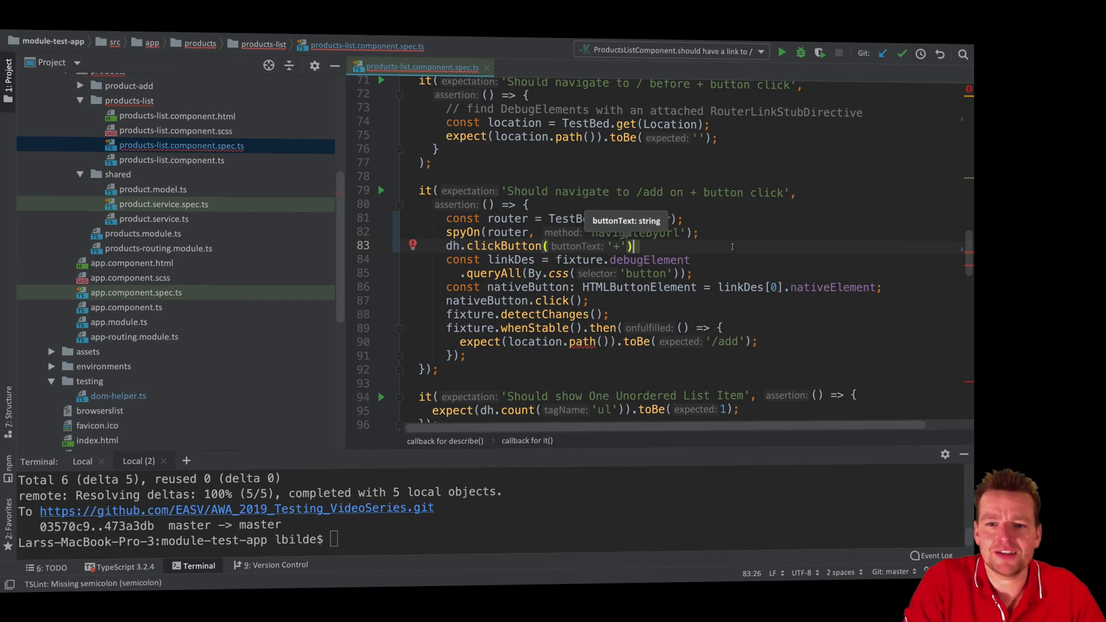
pyautogui.click(176, 116)
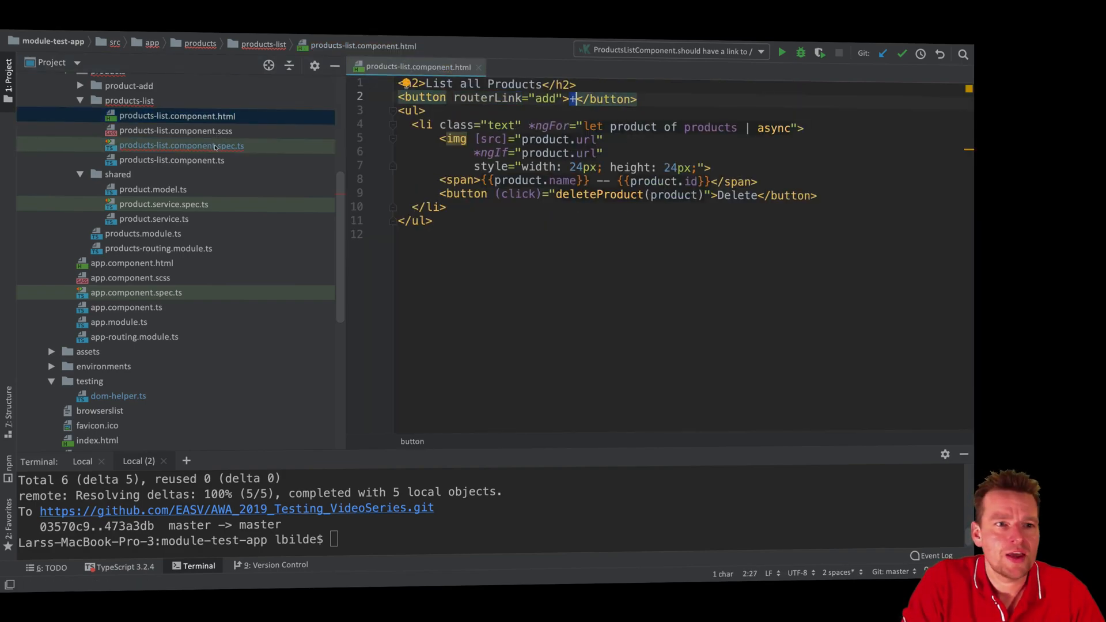
pyautogui.click(180, 145)
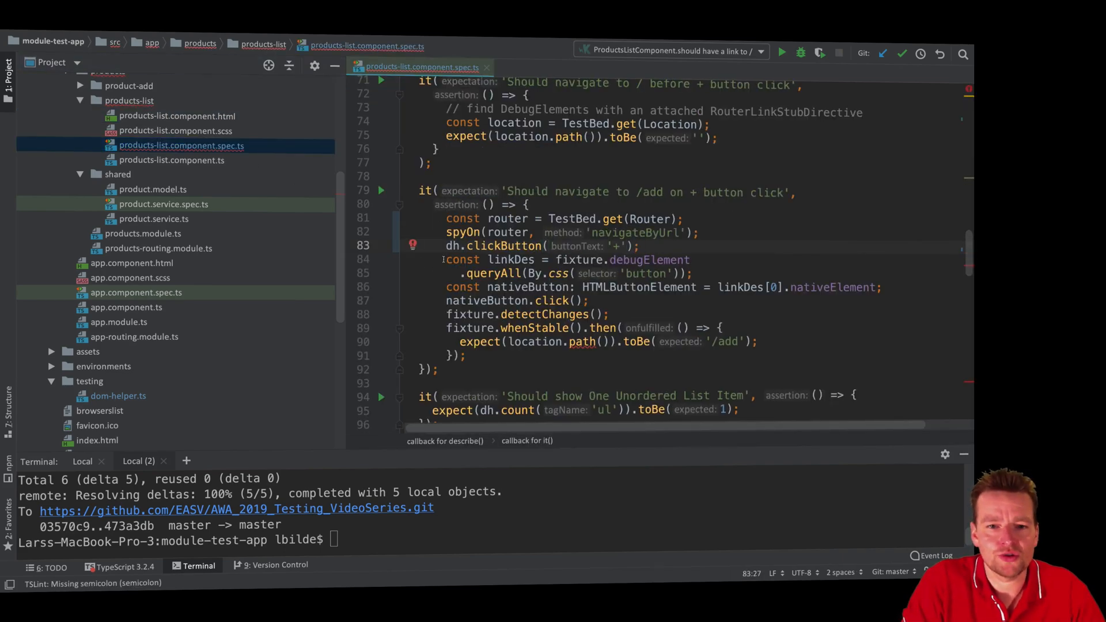
pyautogui.moveTo(446, 259); pyautogui.dragTo(608, 313)
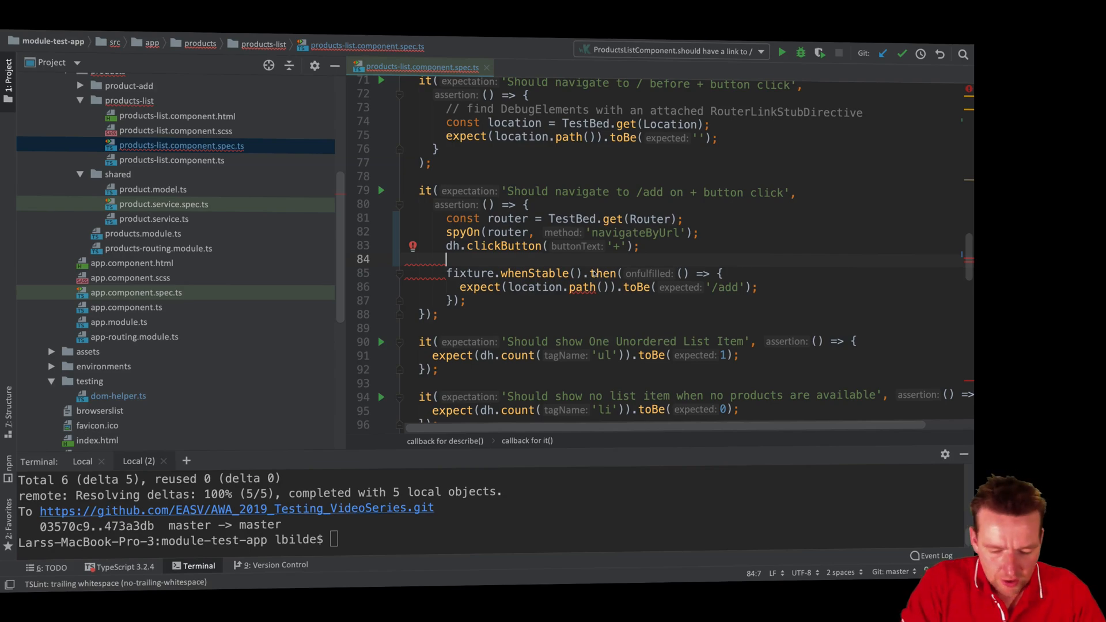
# Write expect(router.navigateByUrl).toHaveBeenCalledWith() with empty arguments
pyautogui.write('expect()')
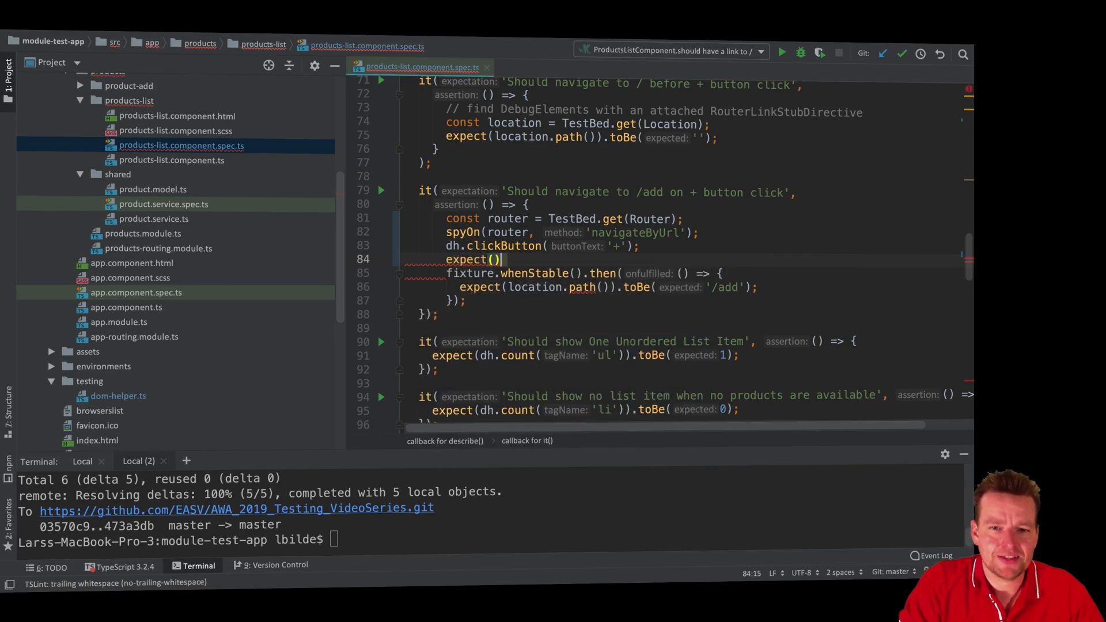
pyautogui.write('router.')
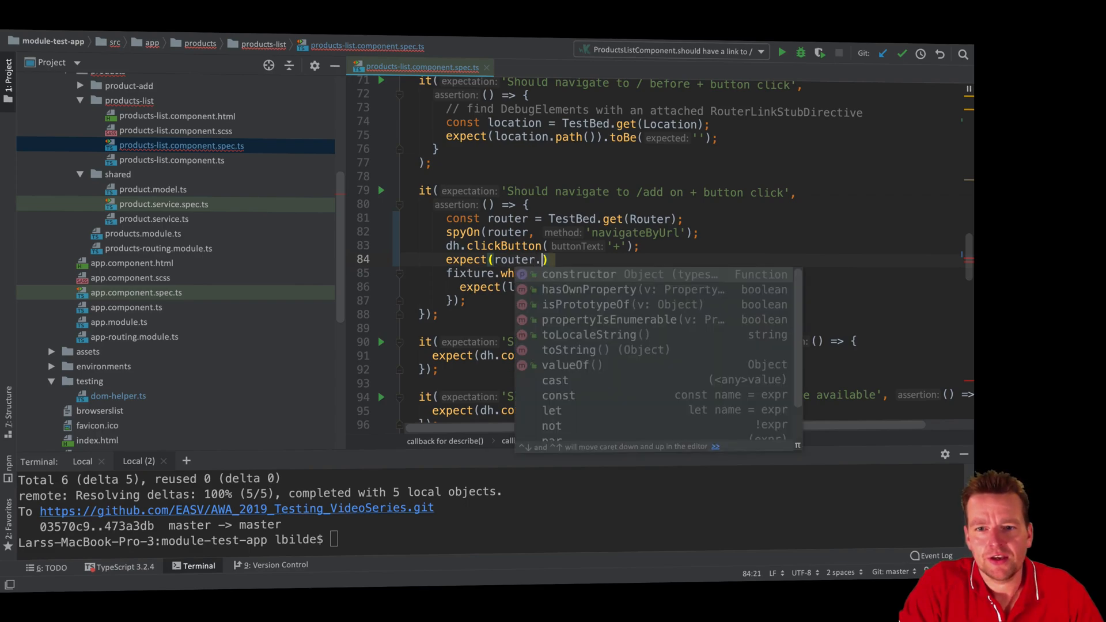
pyautogui.write('naviag')
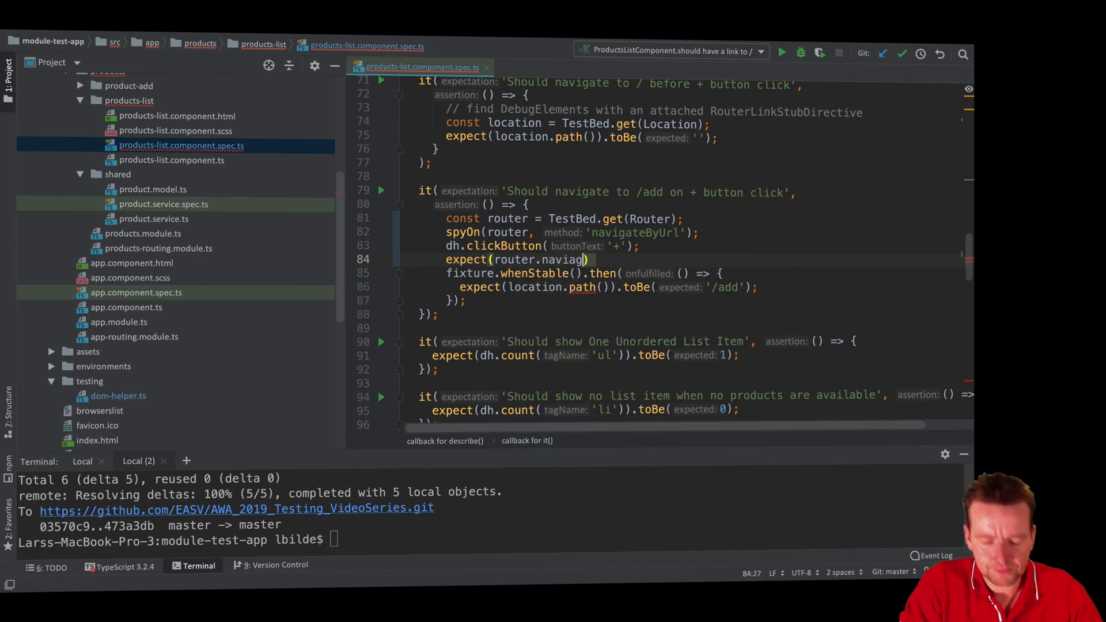
pyautogui.press('Backspace')
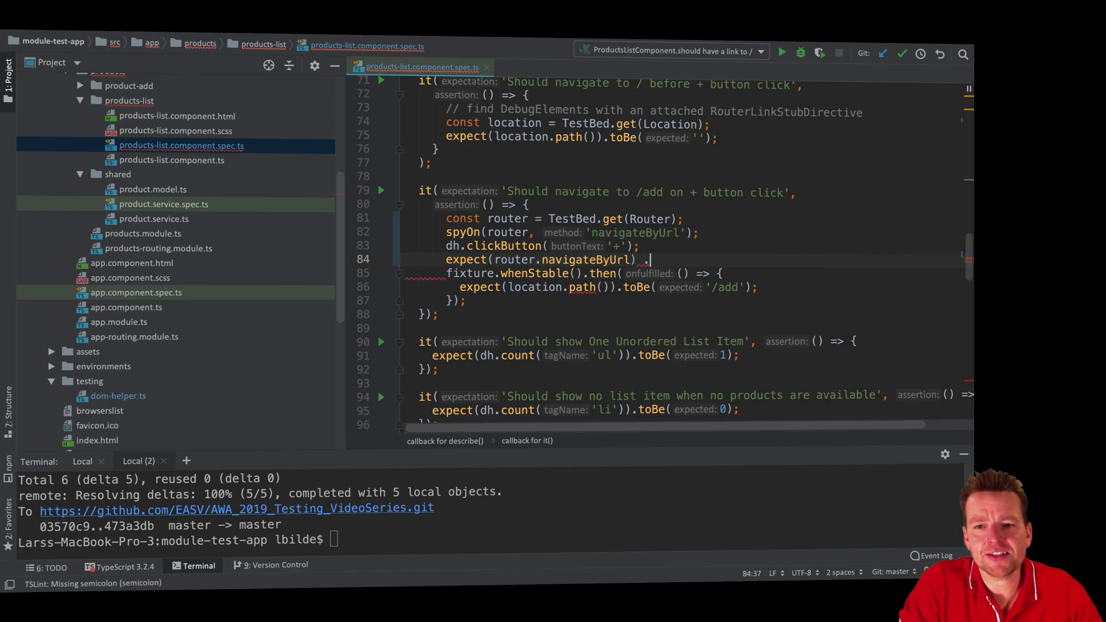
pyautogui.write('.')
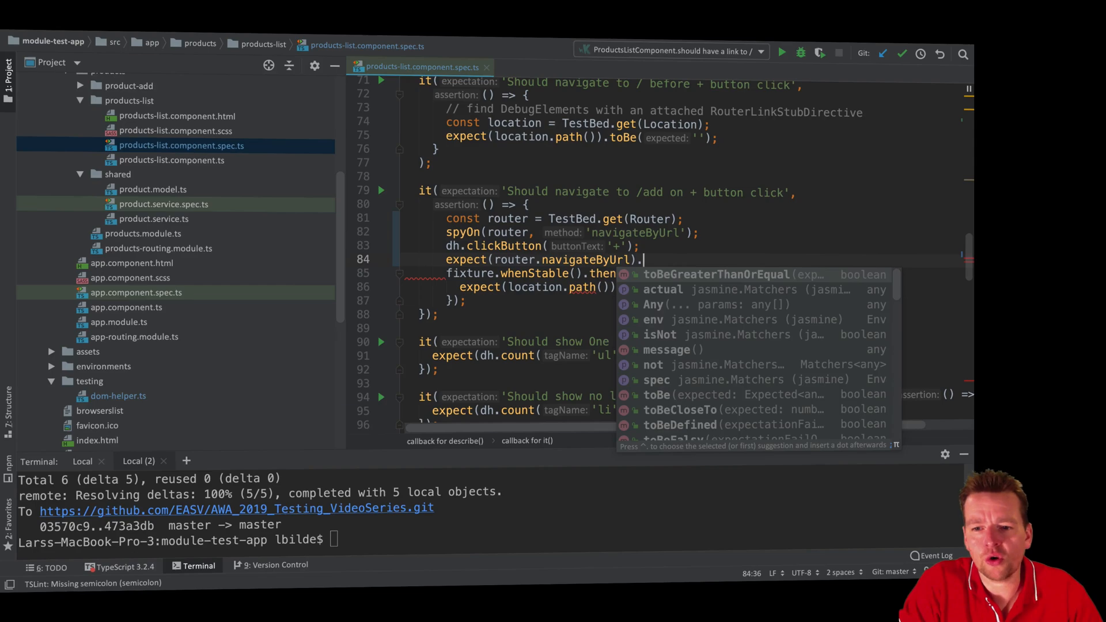
pyautogui.press('Escape')
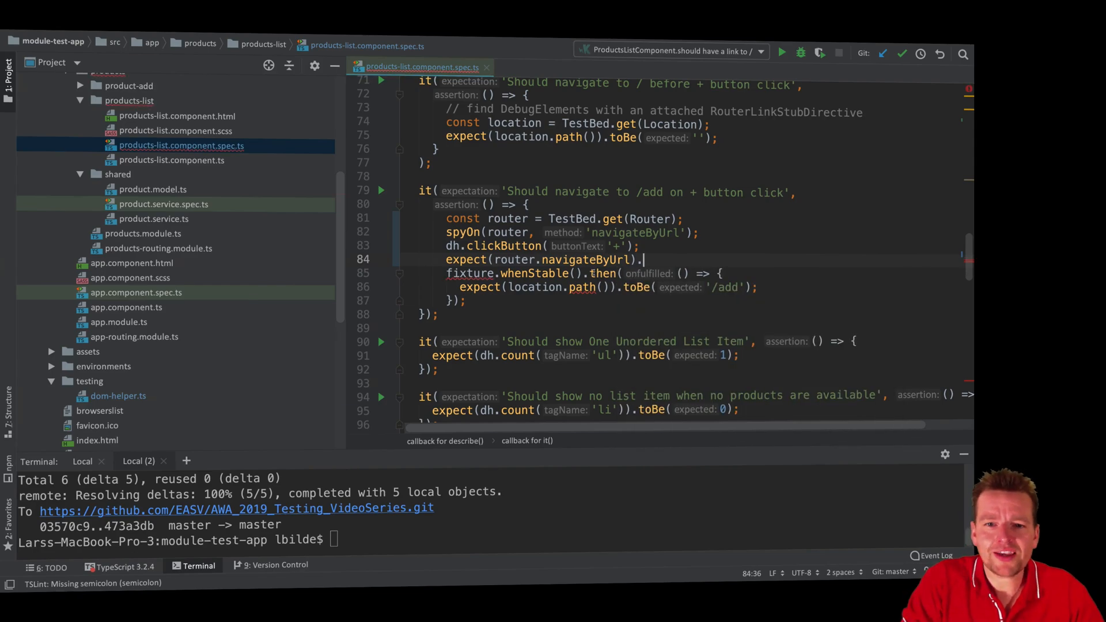
pyautogui.write('ha')
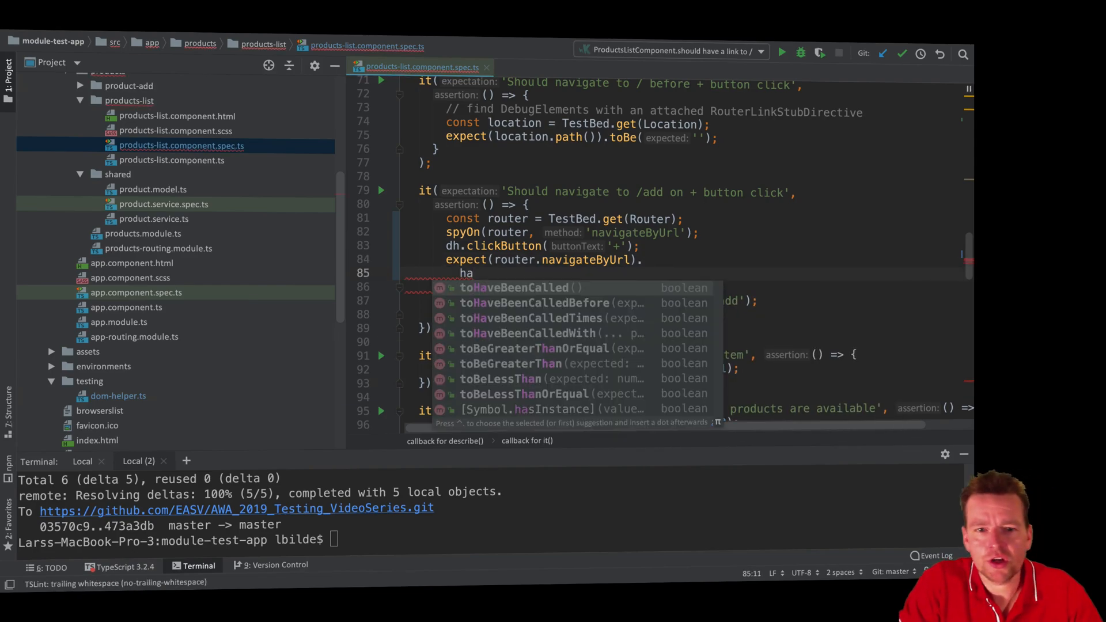
pyautogui.write('veBeenCalledWith(')
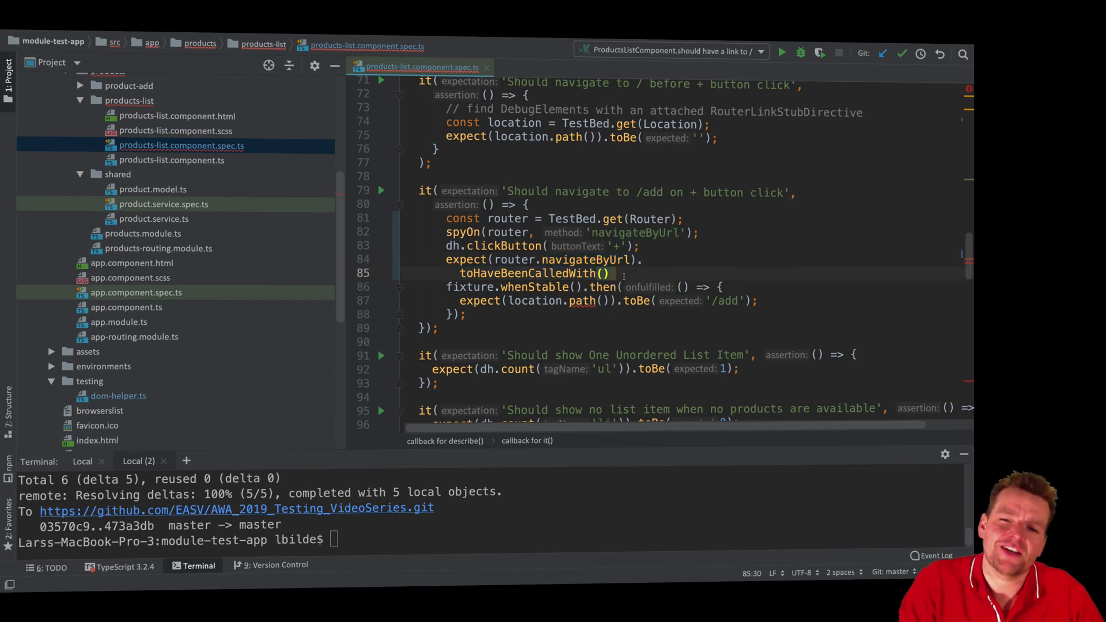
# Remove the old fixture.whenStable location-path check
pyautogui.moveTo(460, 273); pyautogui.dragTo(758, 300)
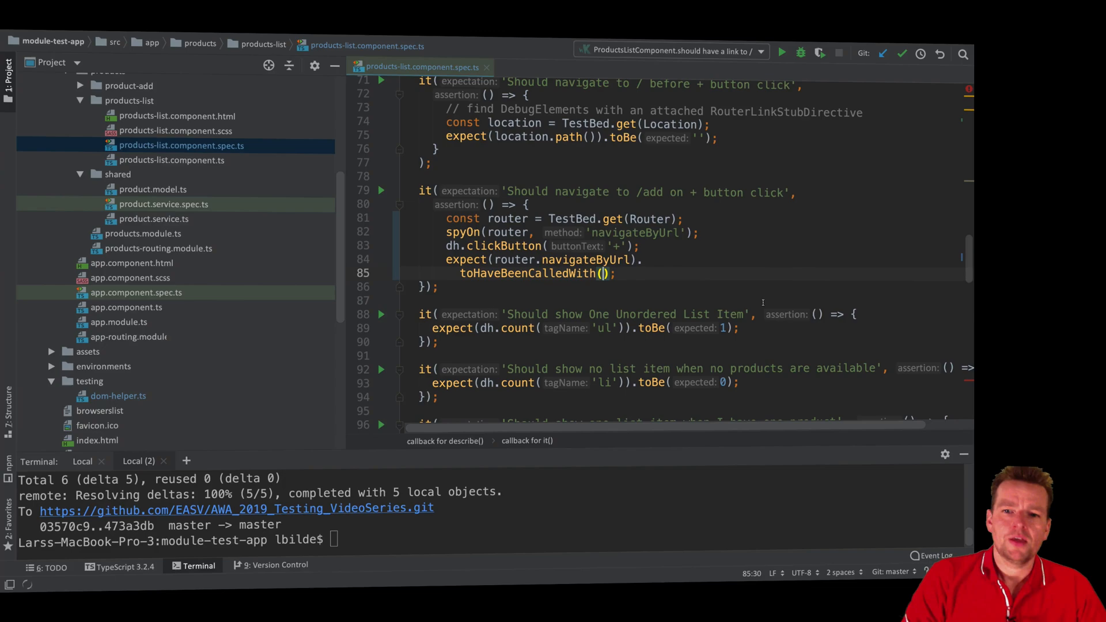
# Expect navigateByUrl to be called with router.createUrlTree(['/add']) and save the spec
pyautogui.write('router.create')
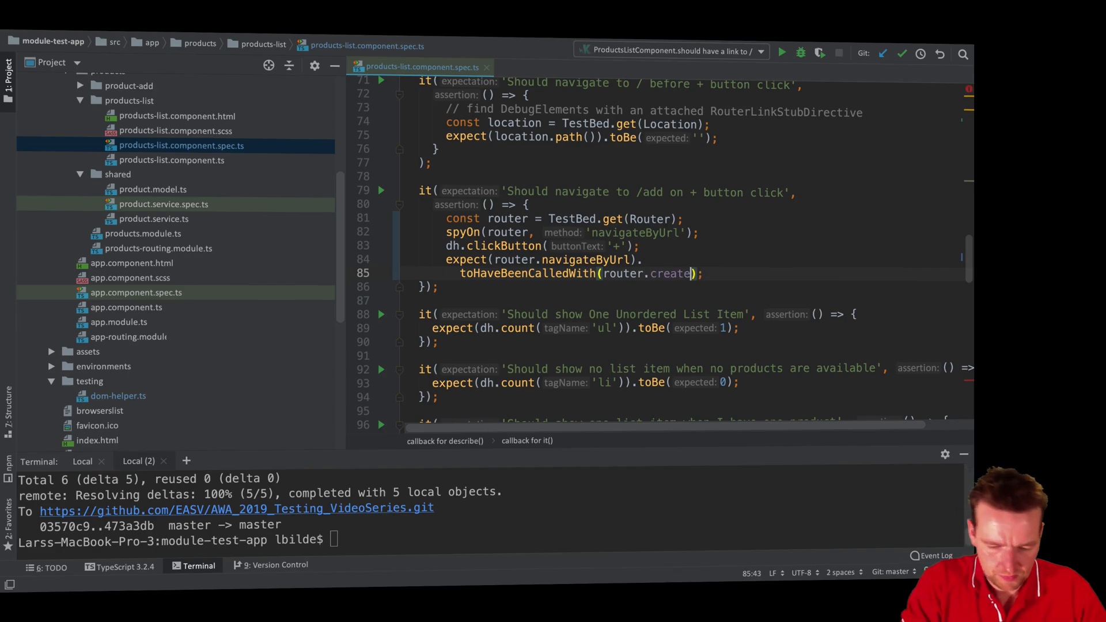
pyautogui.write('UrlTree')
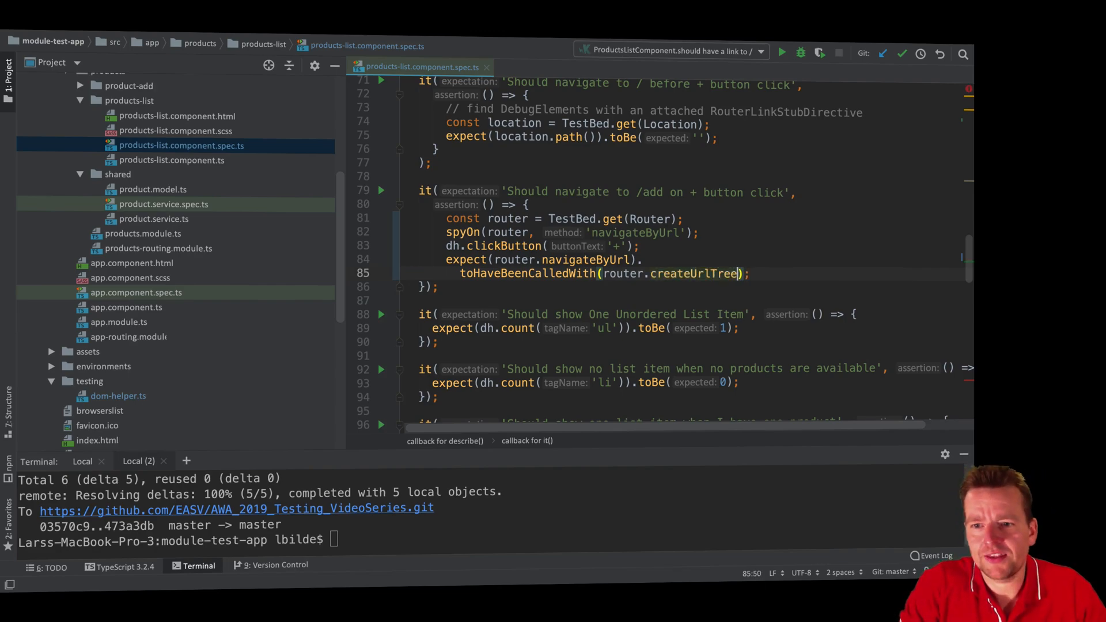
pyautogui.write('()')
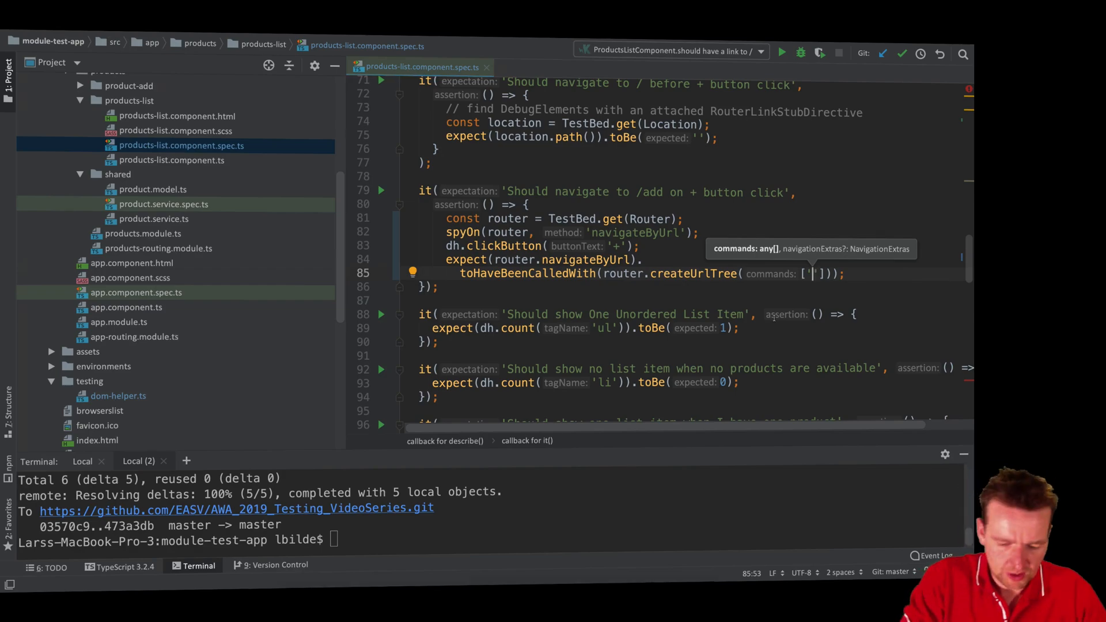
pyautogui.write('/add')
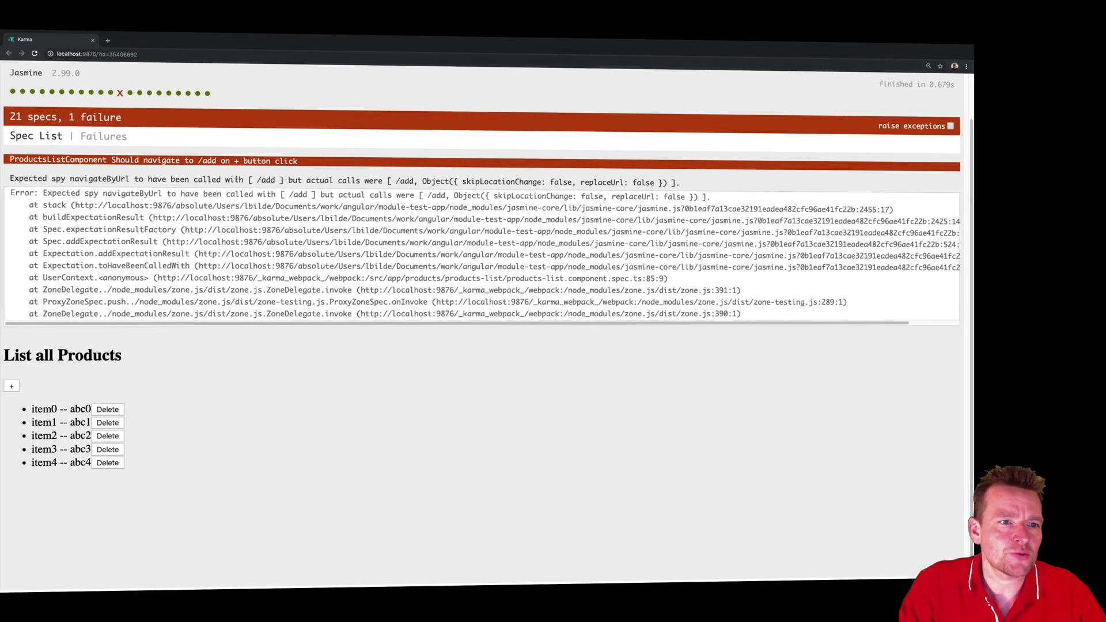
pyautogui.doubleClick(405, 181)
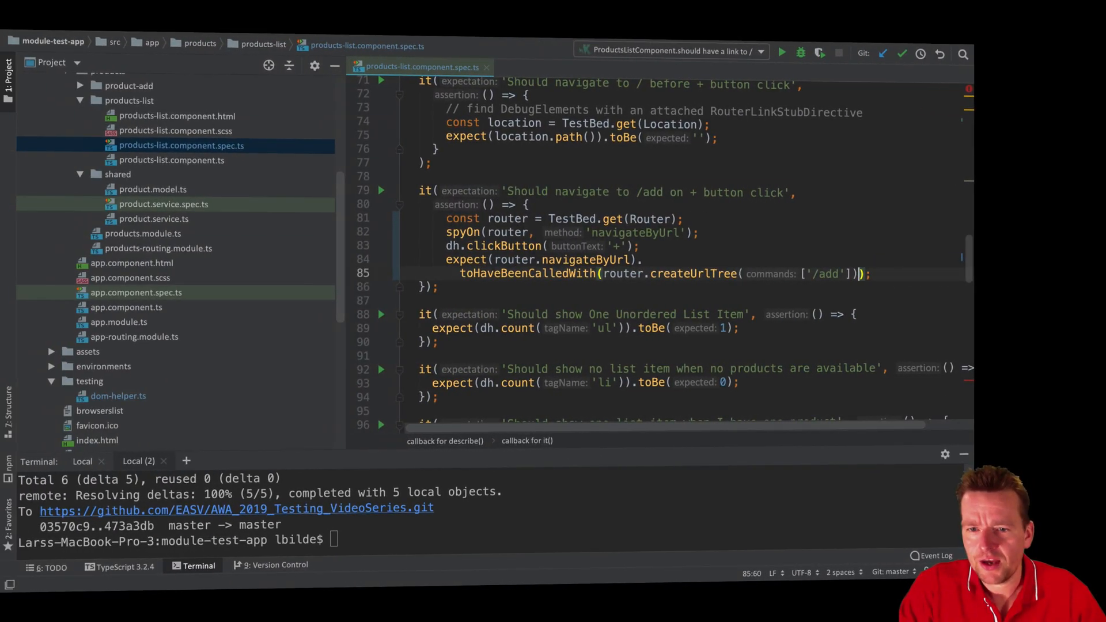
# Add { skipLocationChange: false, replaceUrl: false } as the second expected navigateByUrl argument
pyautogui.write(',')
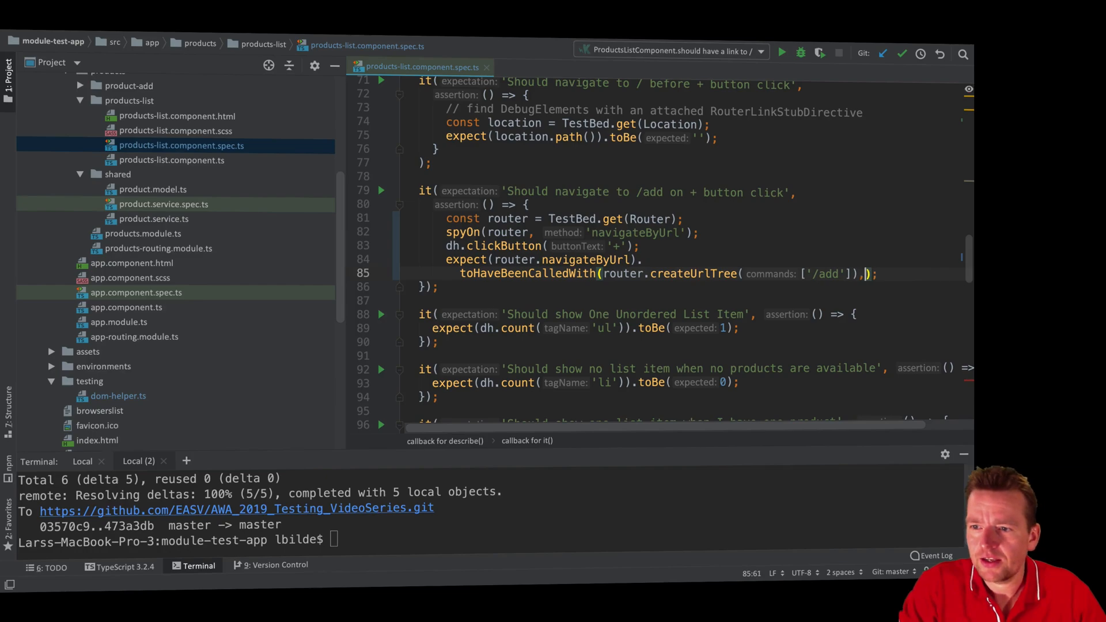
pyautogui.write('{ skipLocationChange: false, replaceUrl: false }')
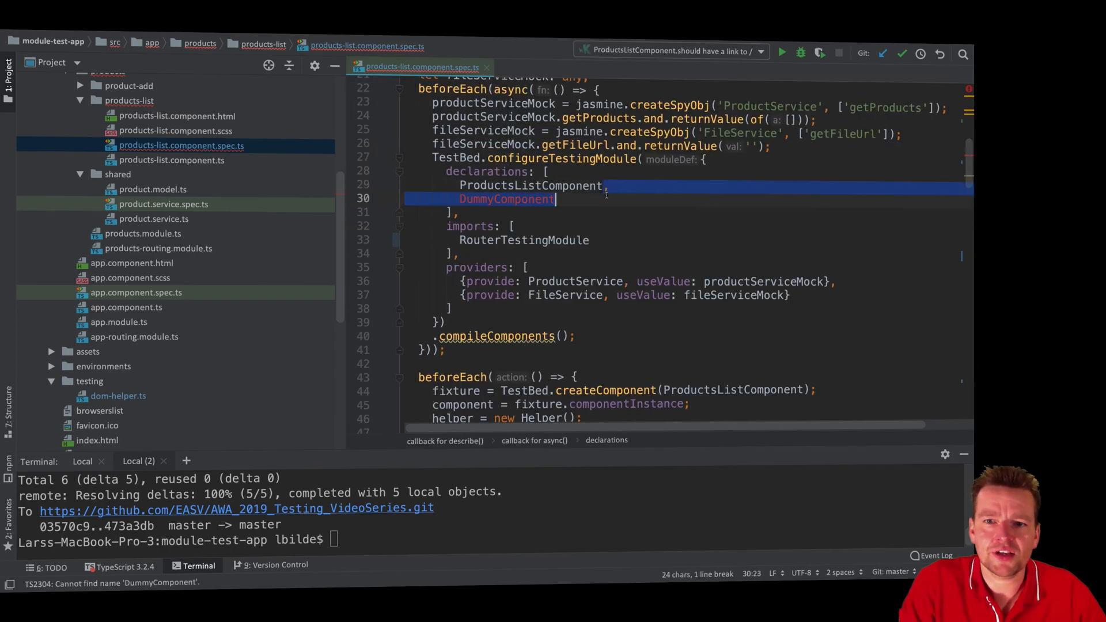
# Delete DummyComponent from the TestBed declarations and highlight the expected URL tree and navigation extras
pyautogui.press('Backspace')
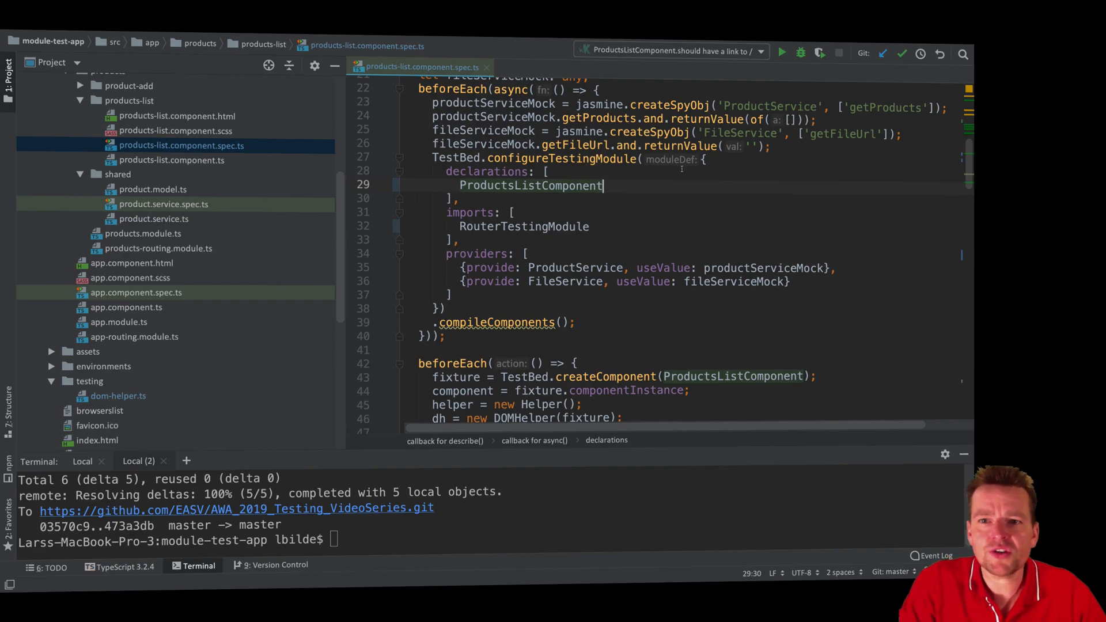
pyautogui.scroll(-3)
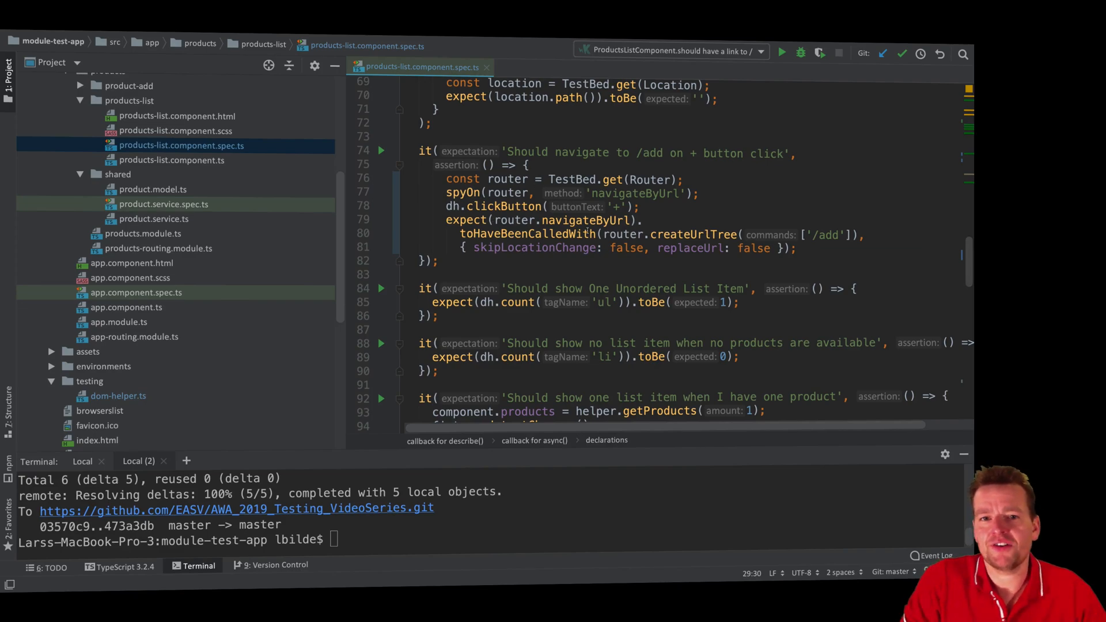
pyautogui.doubleClick(507, 192)
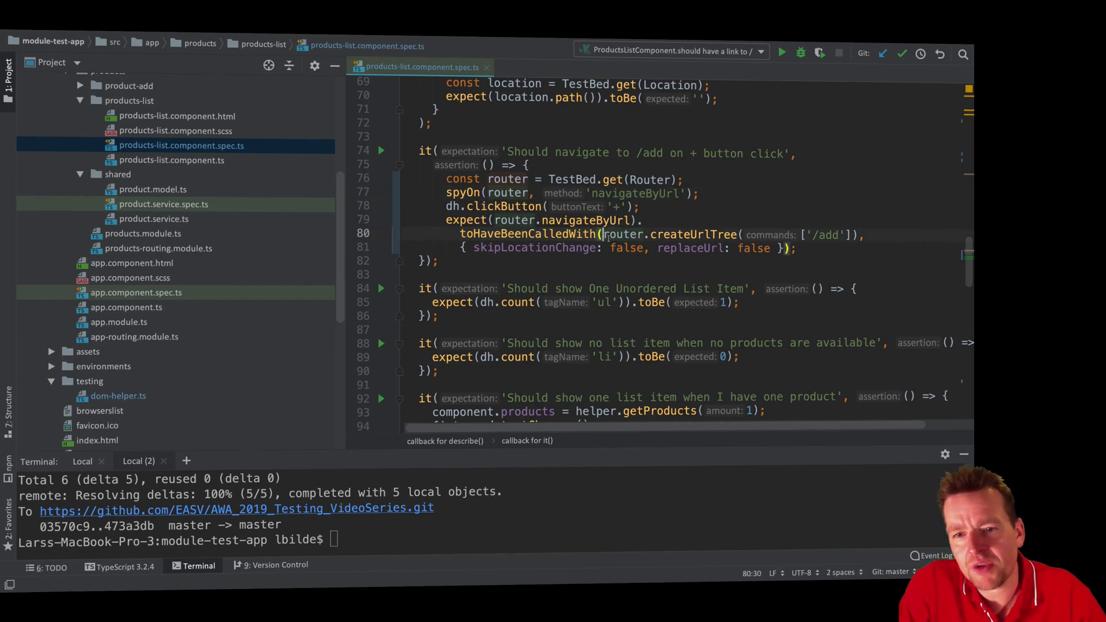
pyautogui.moveTo(599, 234); pyautogui.dragTo(794, 248)
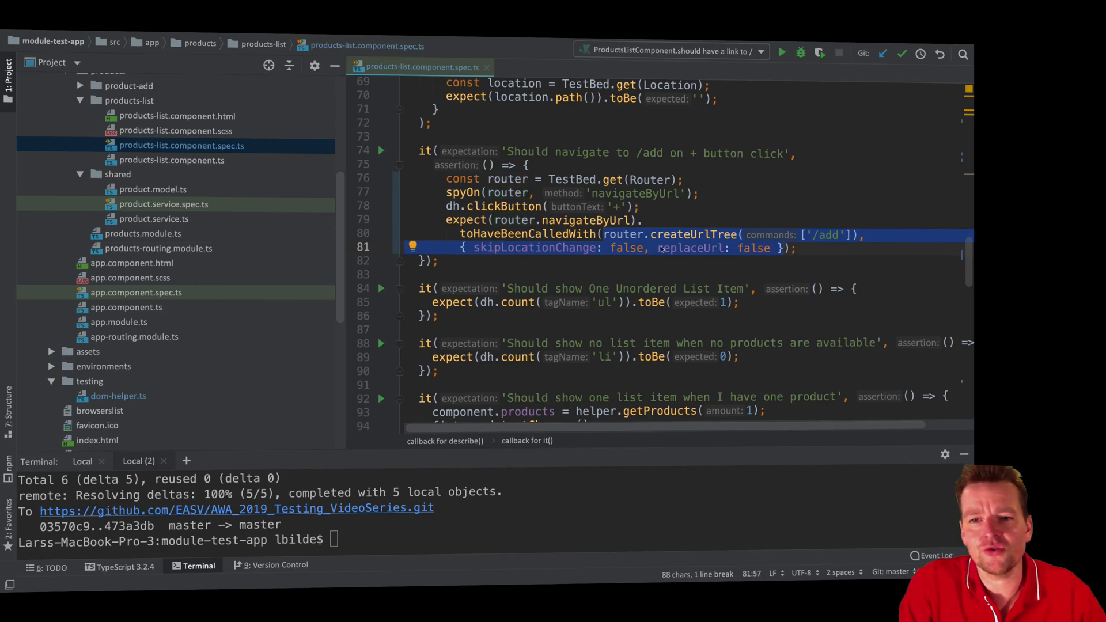